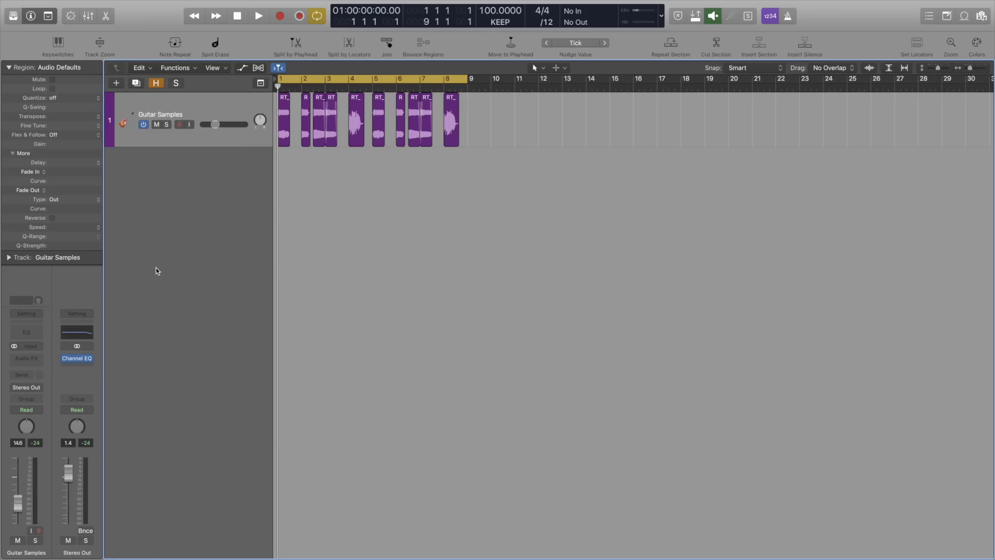
Step: Review the chopped Guitar Samples regions laid across the first eight bars
left_click(258, 16)
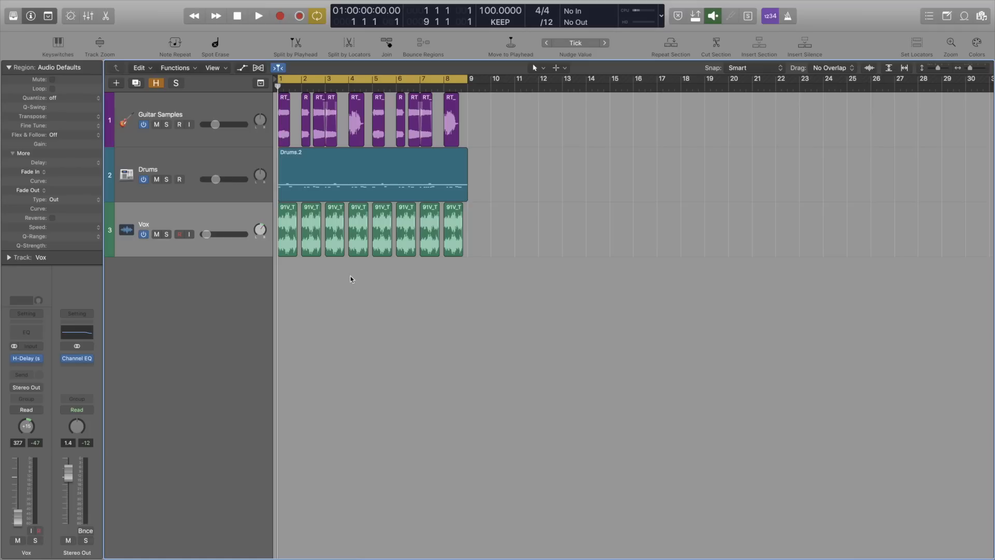
Step: Add the Drums track and a Vox track with chopped vocal regions beneath Guitar Samples
left_click(259, 15)
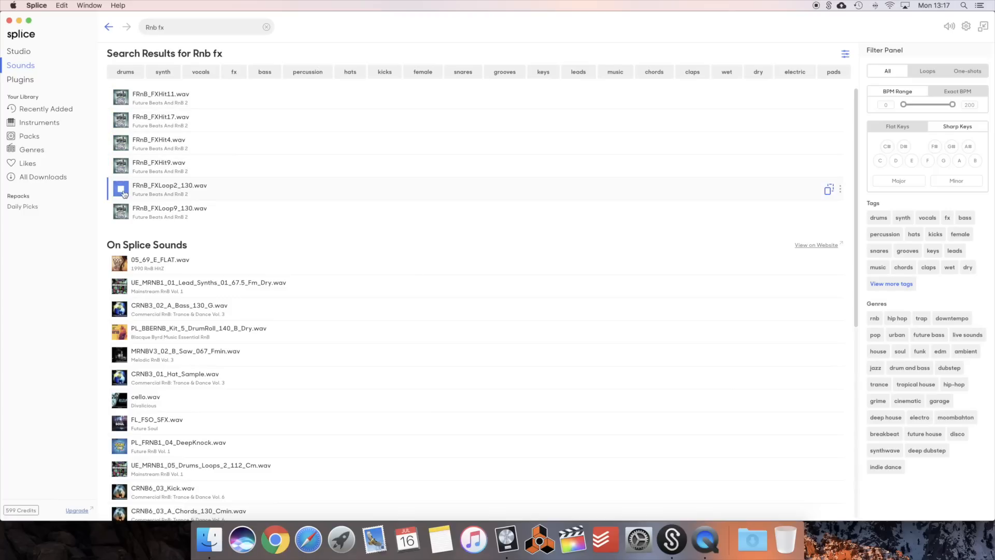
Step: Audition FRnB_FXLoop2_130.wav from the Splice 'Rnb fx' search results
left_click(169, 212)
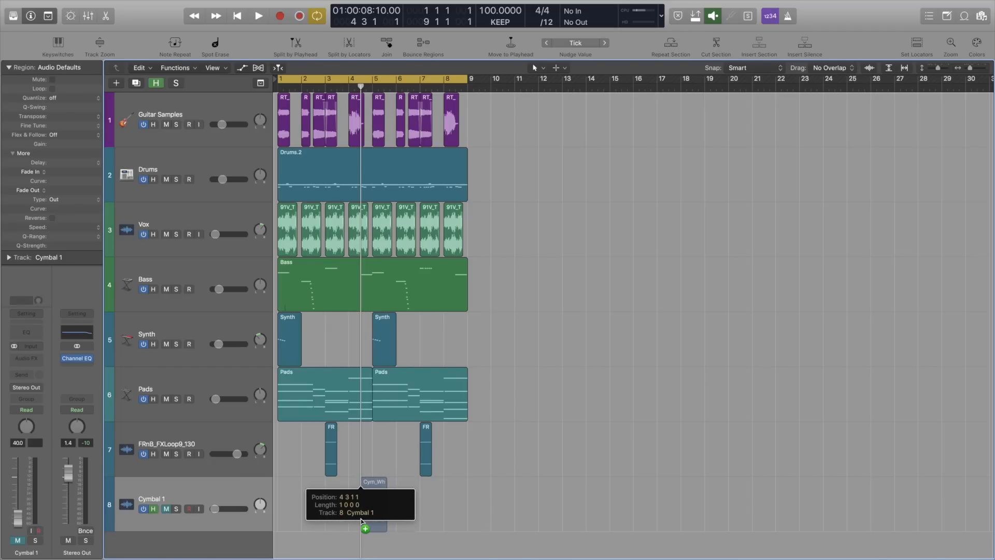
Step: Place the Cym_Wh cymbal sample on a Cymbal 1 track at bar 4 and play the beat
left_click(259, 15)
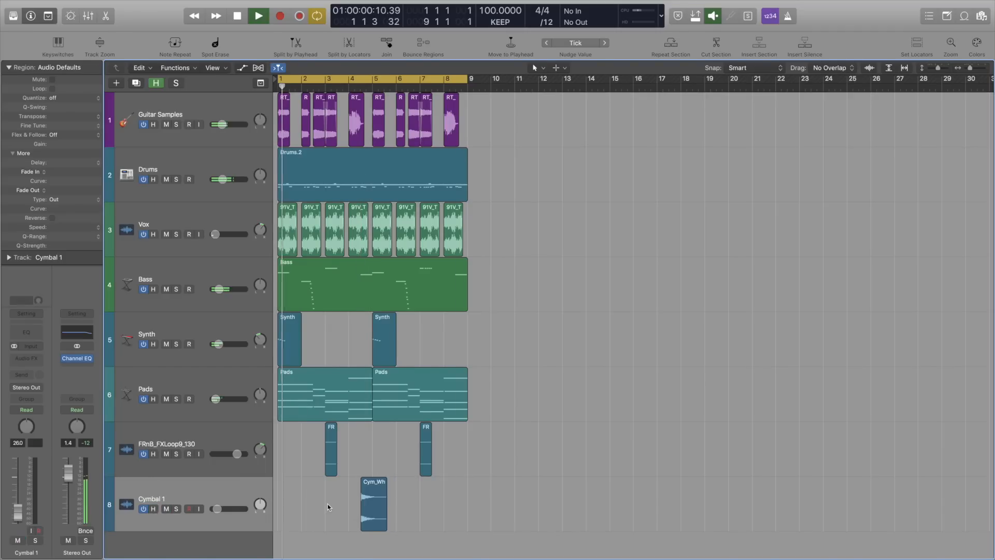